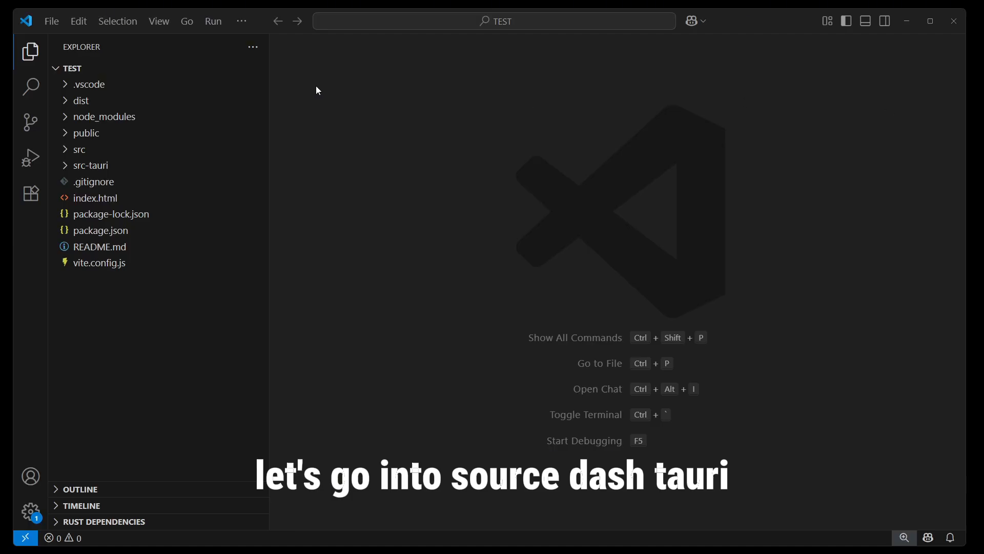
Step: Delete every default icon file from src-tauri/icons, sending them to the Recycle Bin
{"action": "left_click", "coordinate": [91, 165]}
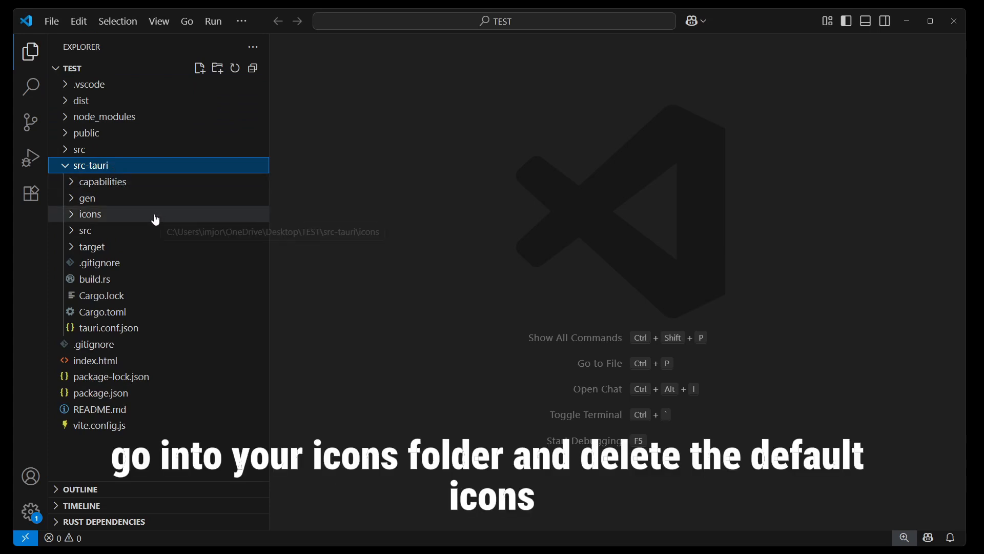
{"action": "left_click", "coordinate": [91, 213]}
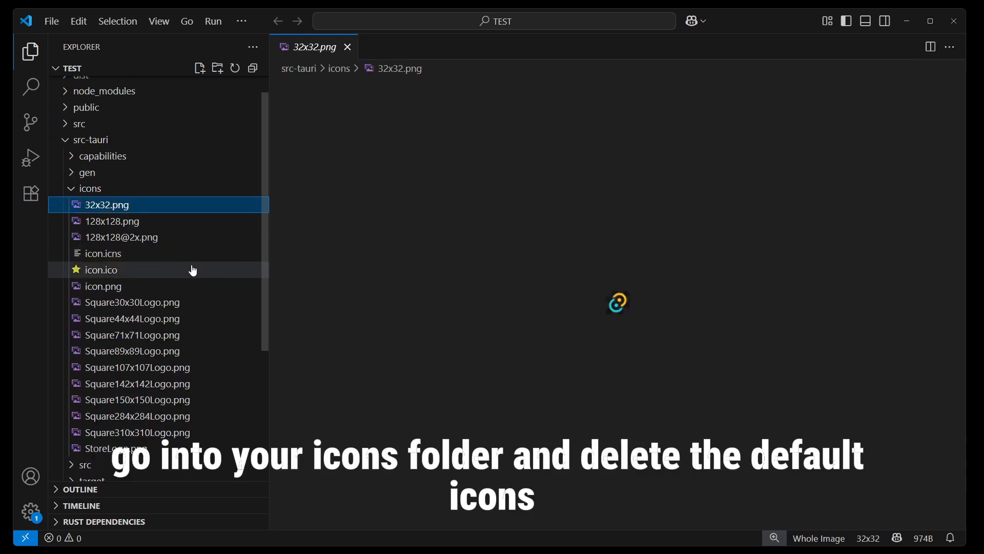
{"action": "left_click", "coordinate": [113, 448]}
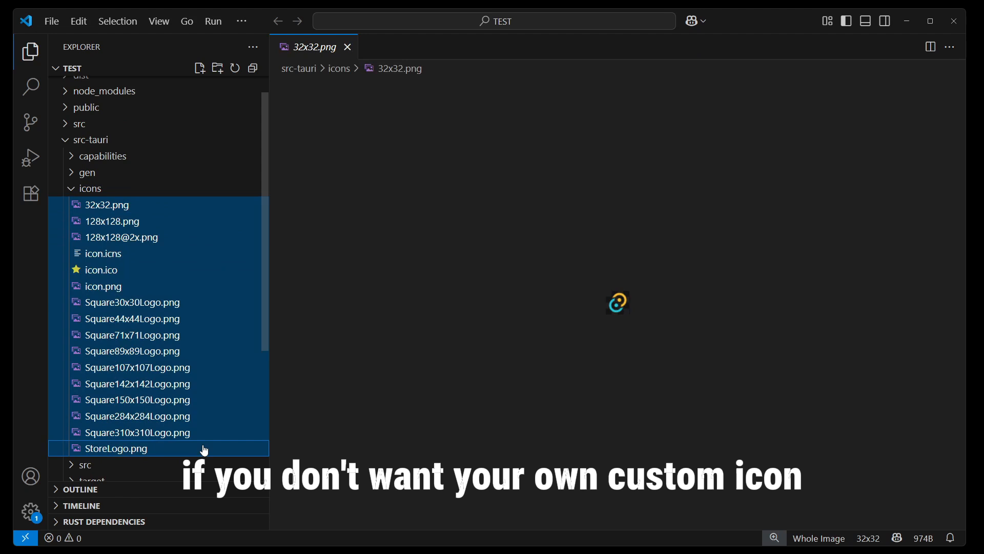
{"action": "key", "text": "Delete"}
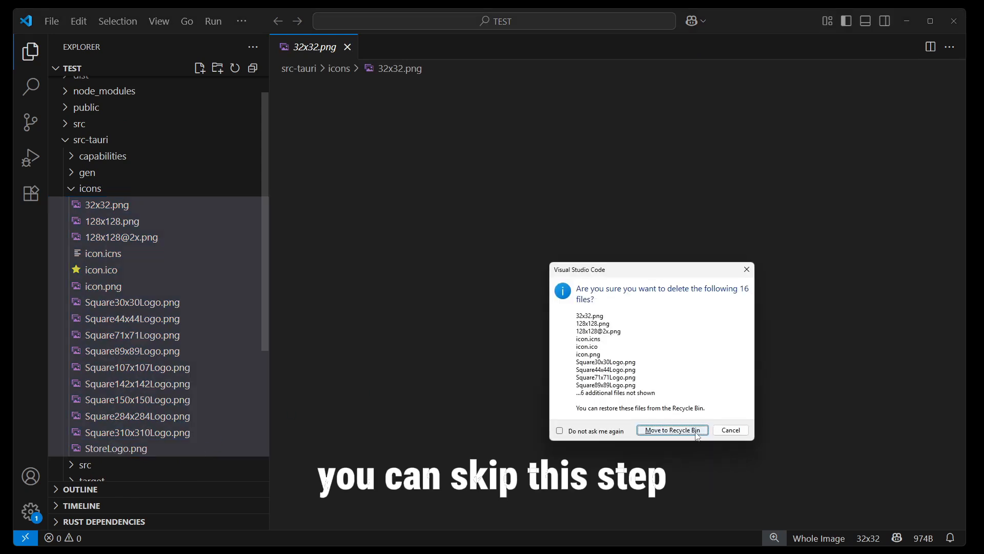
{"action": "left_click", "coordinate": [672, 429]}
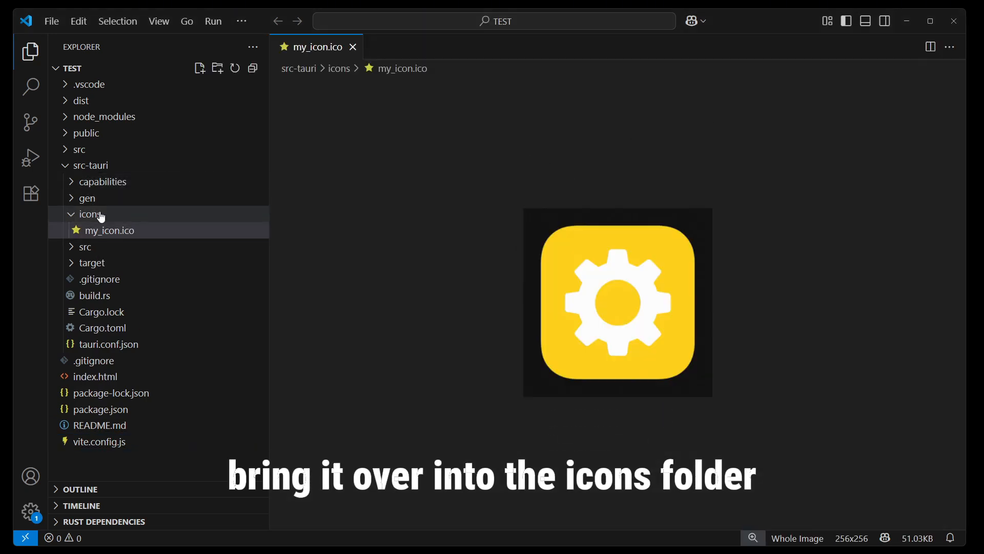
Step: Rename the bundle icon entry in tauri.conf.json from icon.ico to my_icon.ico
{"action": "left_click", "coordinate": [108, 343]}
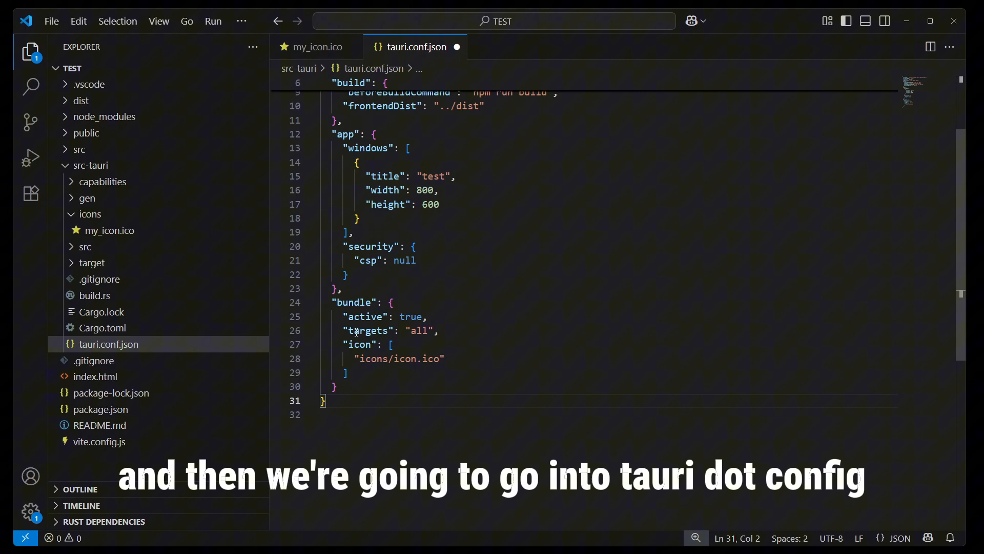
{"action": "double_click", "coordinate": [404, 359]}
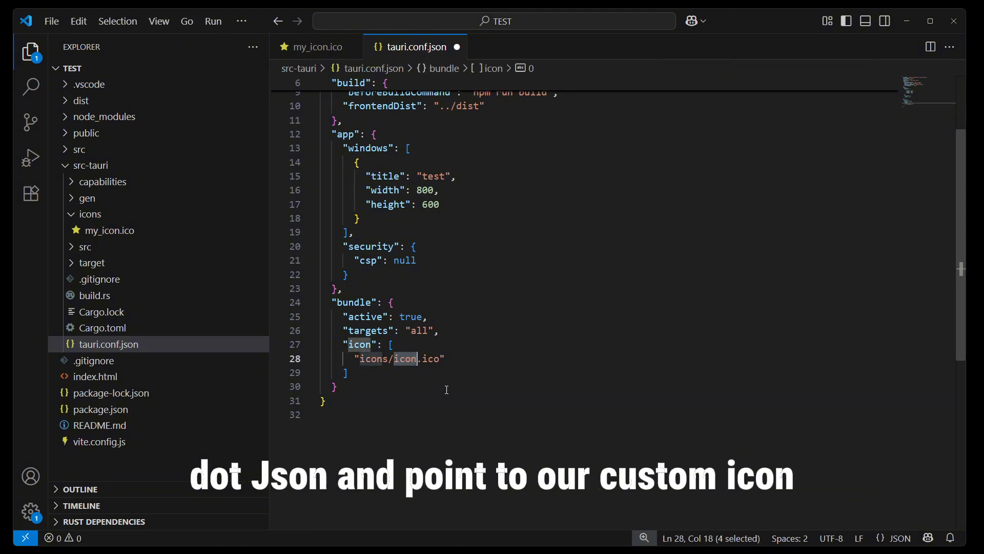
{"action": "type", "text": "my_ico"}
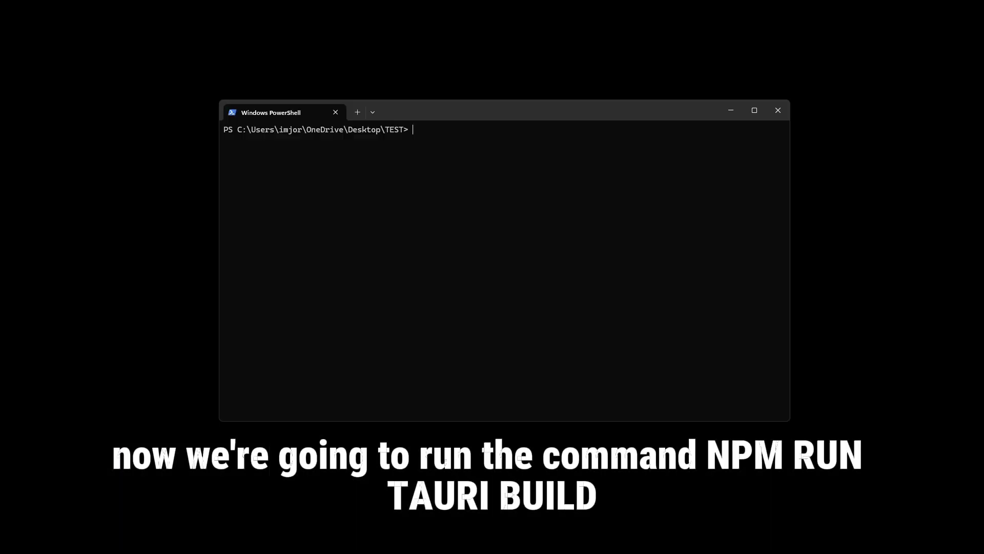
Step: Run 'npm run tauri build' in PowerShell to produce the production bundle
{"action": "type", "text": "npm"}
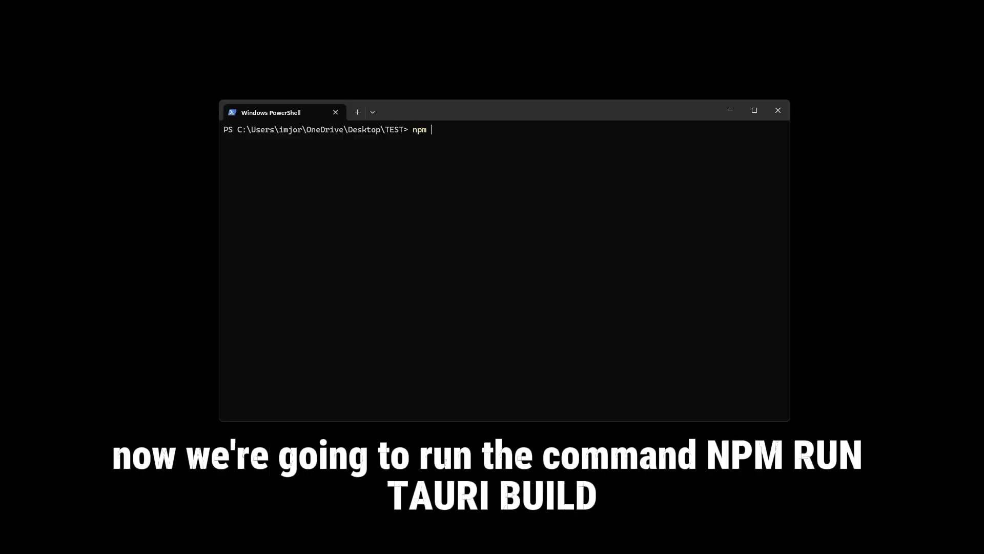
{"action": "type", "text": "run tauri buil"}
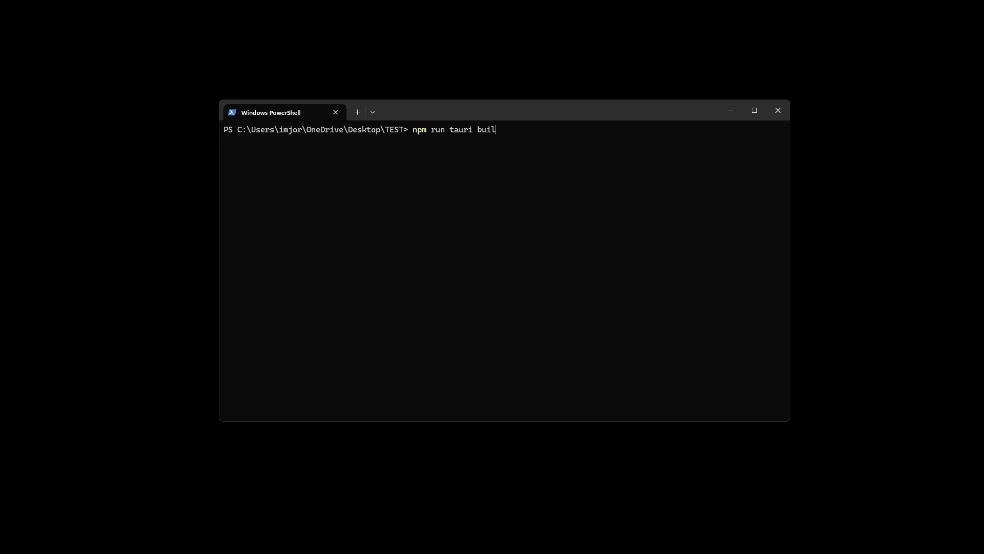
{"action": "key", "text": "Return"}
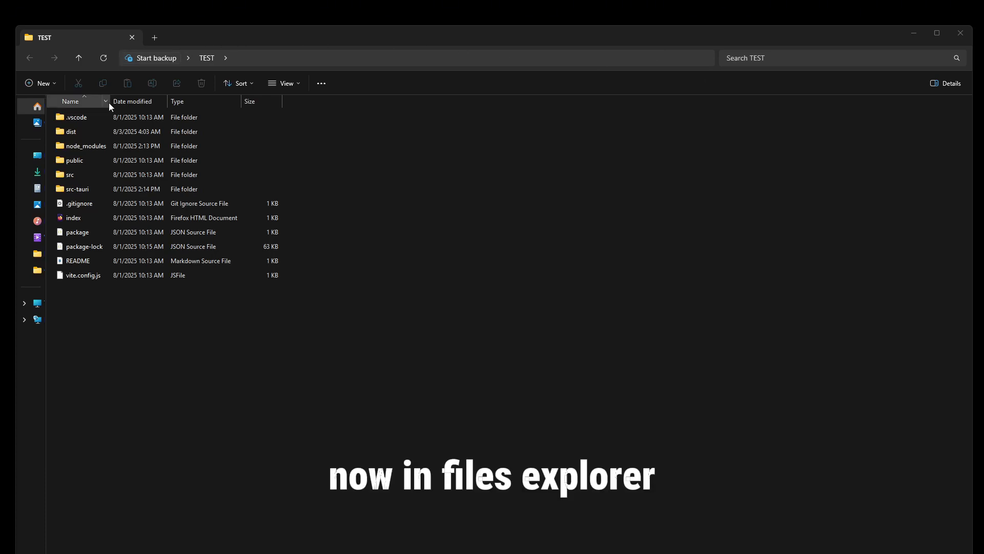
Step: Navigate into src-tauri/target/release/bundle/msi in File Explorer
{"action": "left_click", "coordinate": [71, 174]}
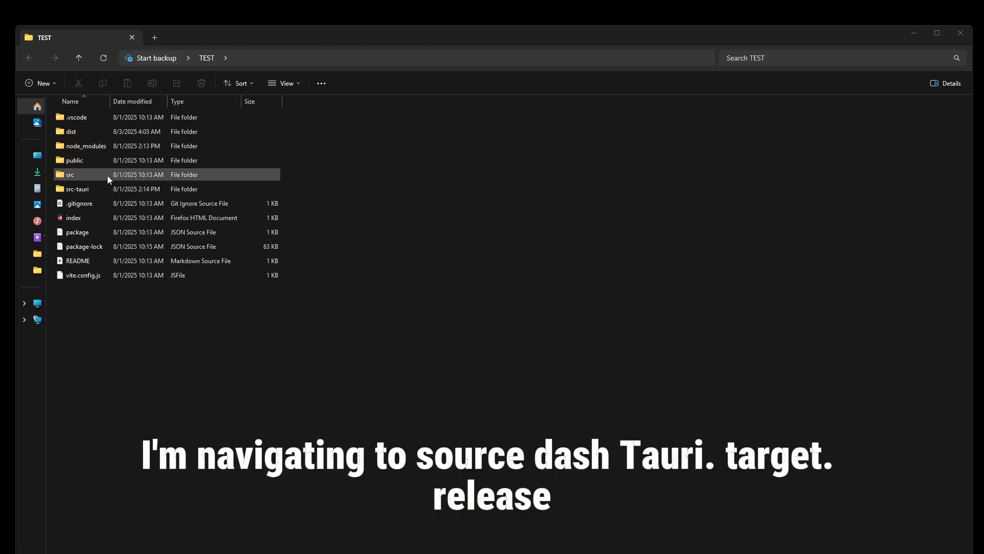
{"action": "double_click", "coordinate": [78, 189]}
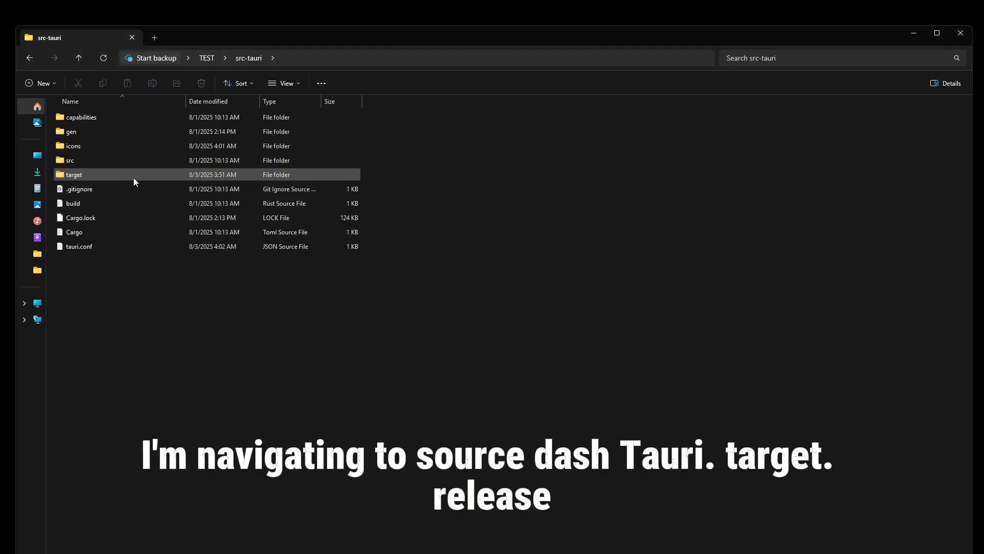
{"action": "double_click", "coordinate": [74, 175]}
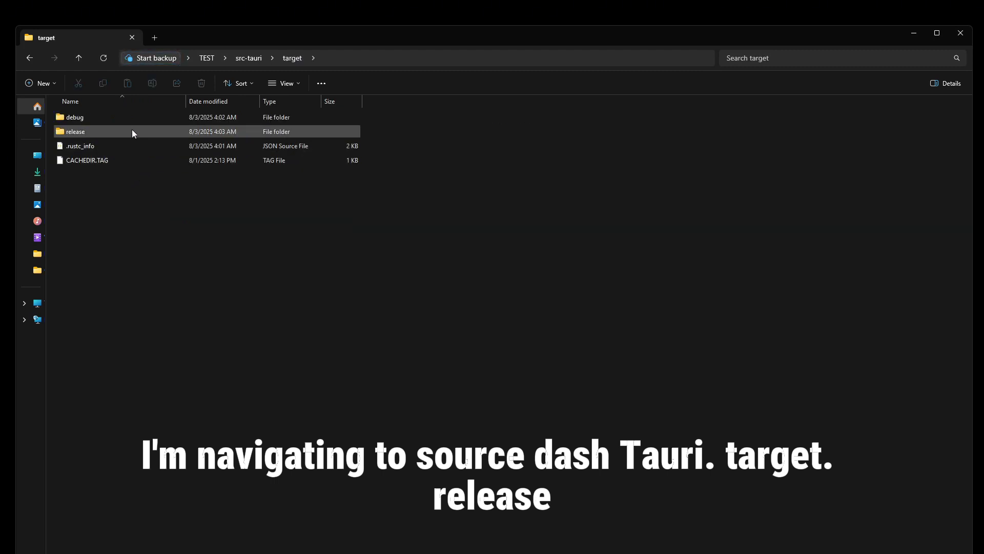
{"action": "double_click", "coordinate": [75, 132]}
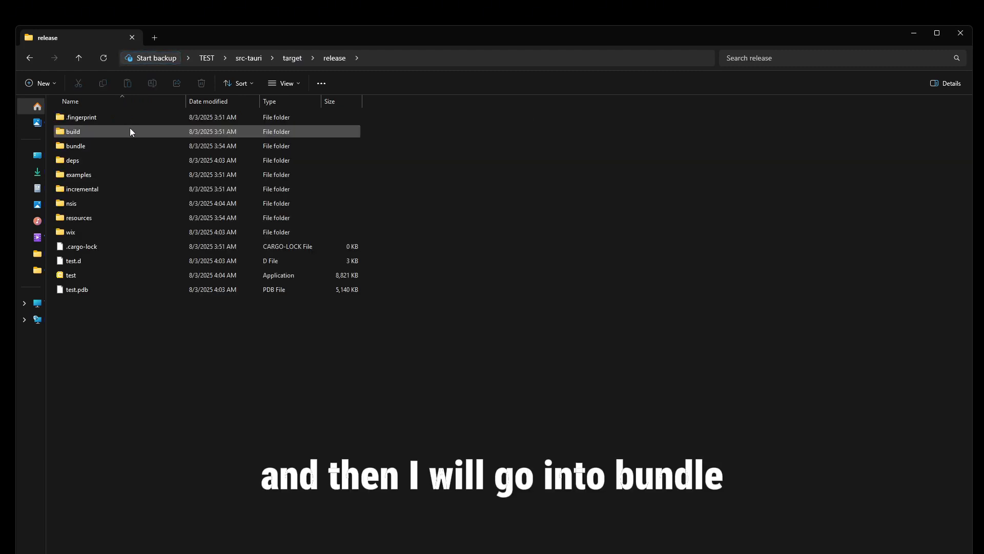
{"action": "double_click", "coordinate": [75, 145]}
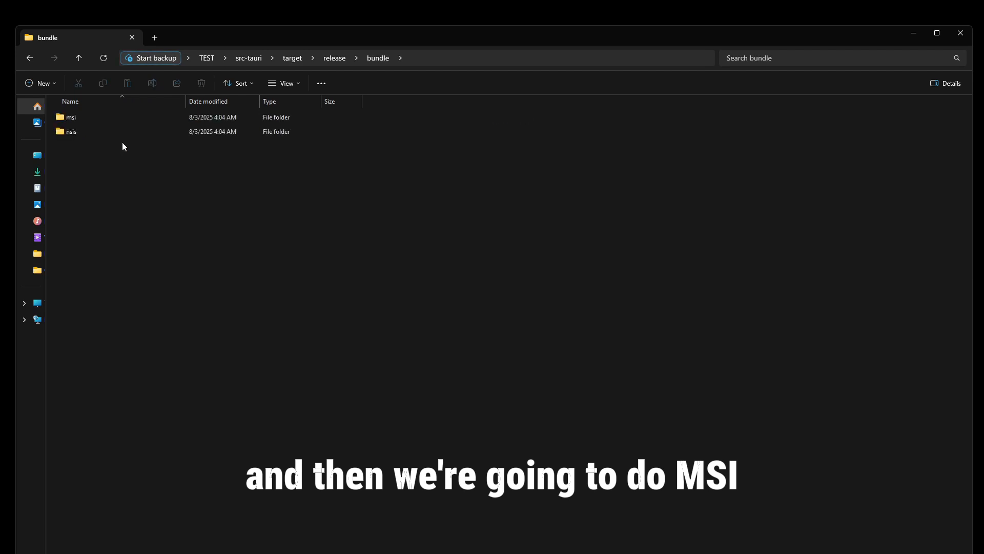
{"action": "double_click", "coordinate": [71, 117]}
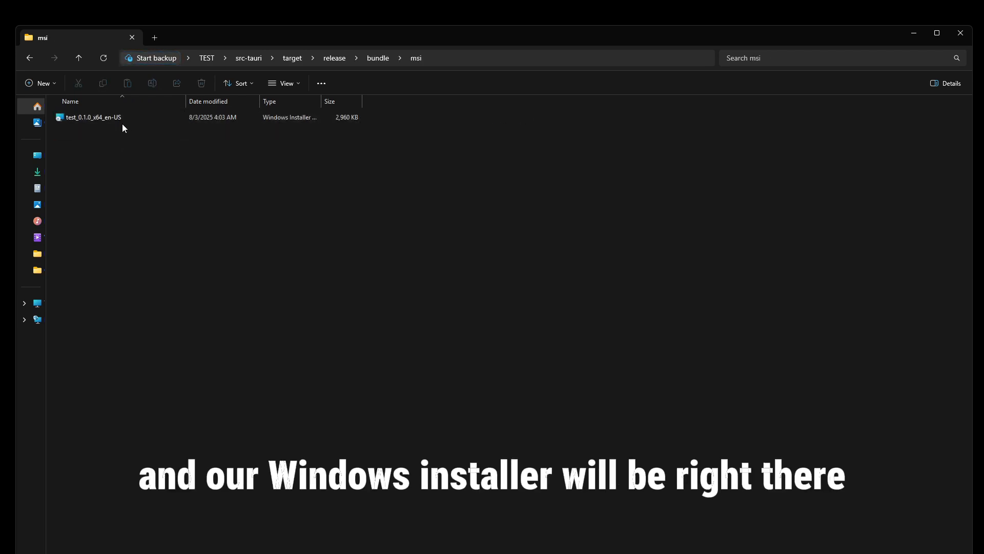
Step: Launch the test_0.1.0_x64_en-US MSI installer to bring up its setup wizard
{"action": "left_click", "coordinate": [93, 117]}
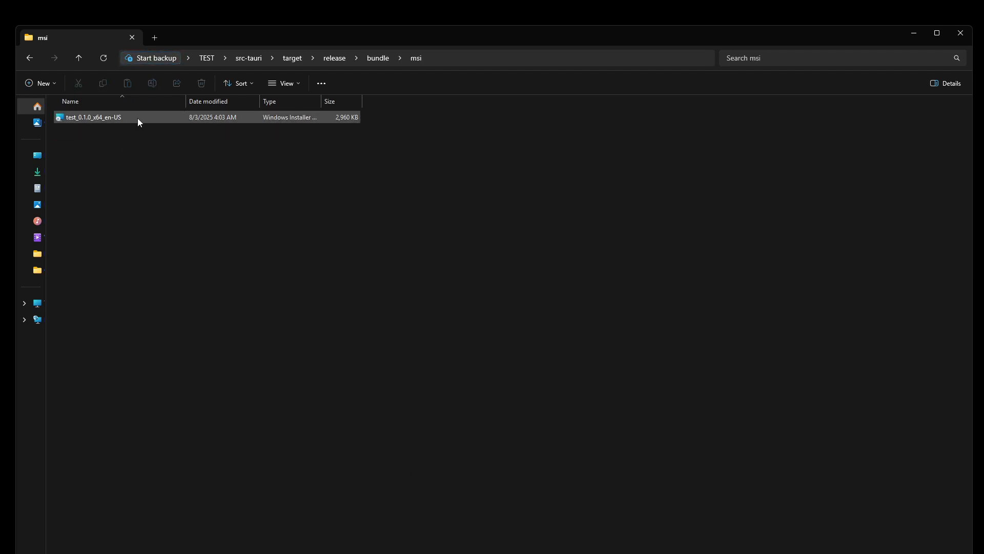
{"action": "double_click", "coordinate": [94, 117]}
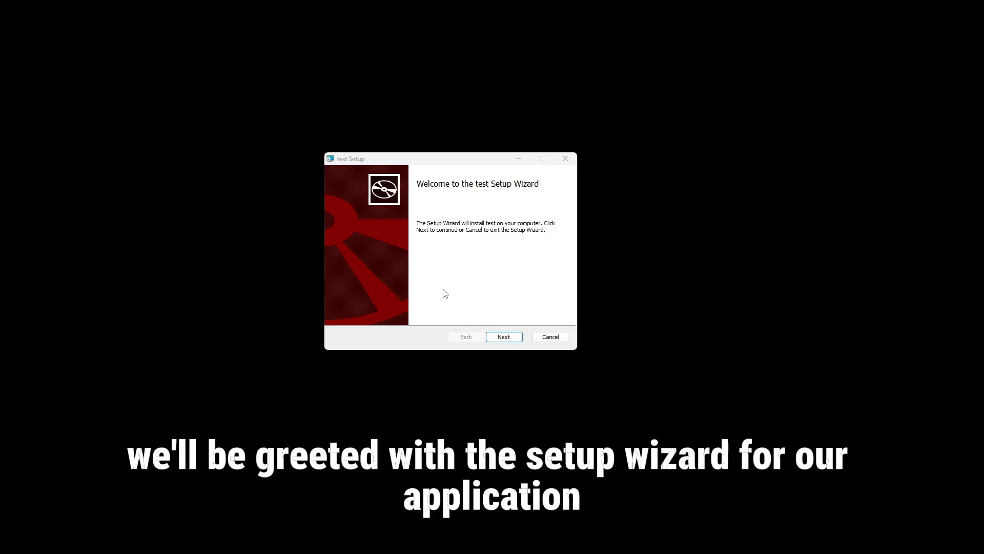
Step: Install test to the default Program Files folder and finish with Launch test checked
{"action": "left_click", "coordinate": [503, 336]}
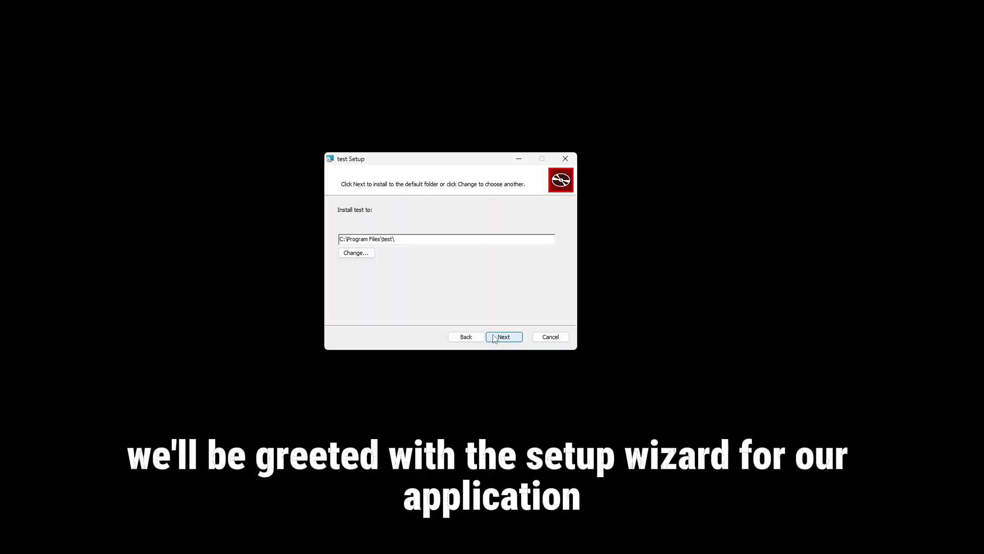
{"action": "left_click", "coordinate": [503, 336]}
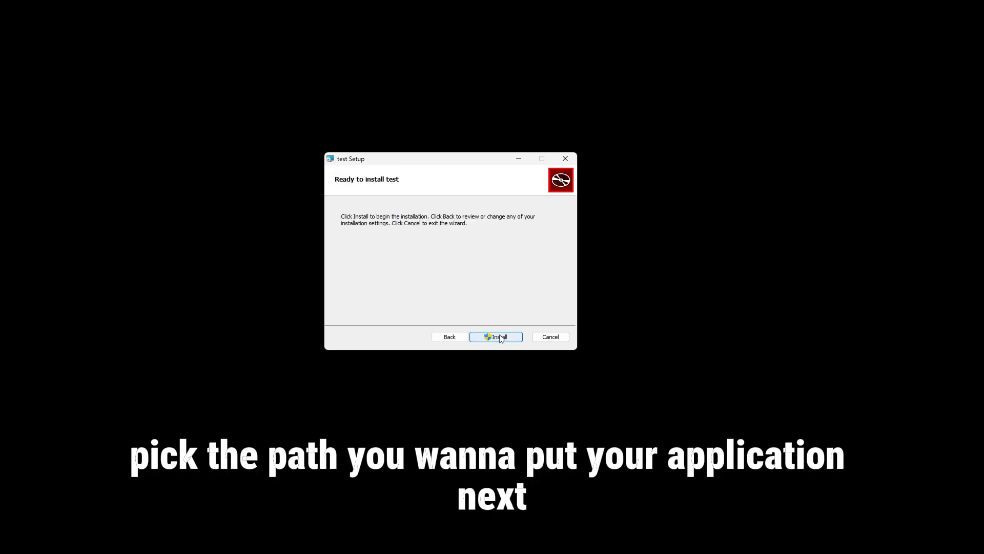
{"action": "left_click", "coordinate": [495, 336]}
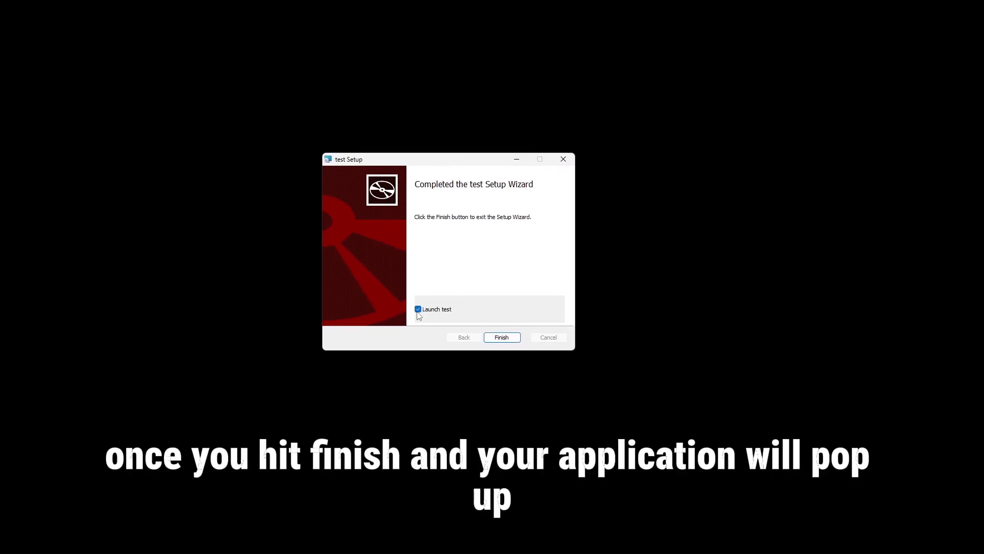
{"action": "left_click", "coordinate": [501, 337]}
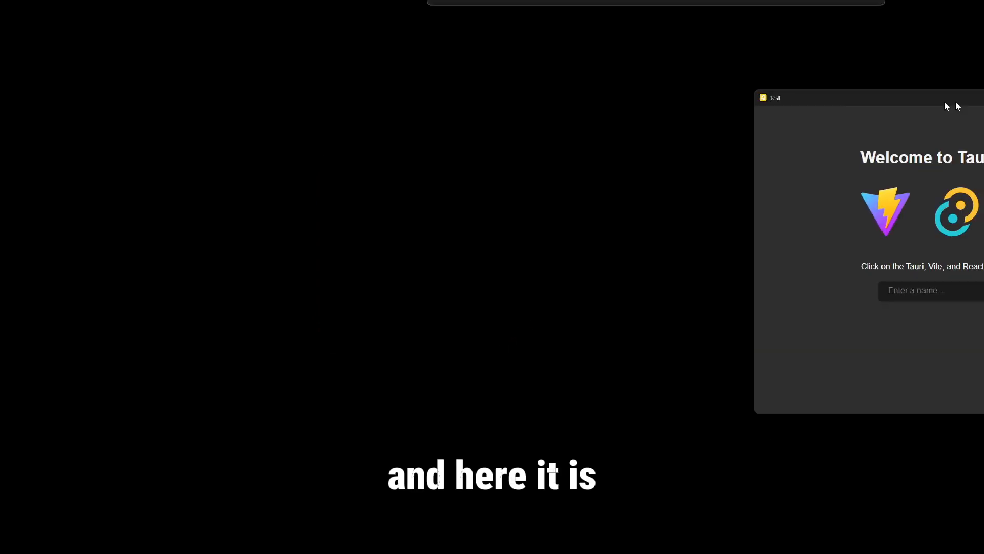